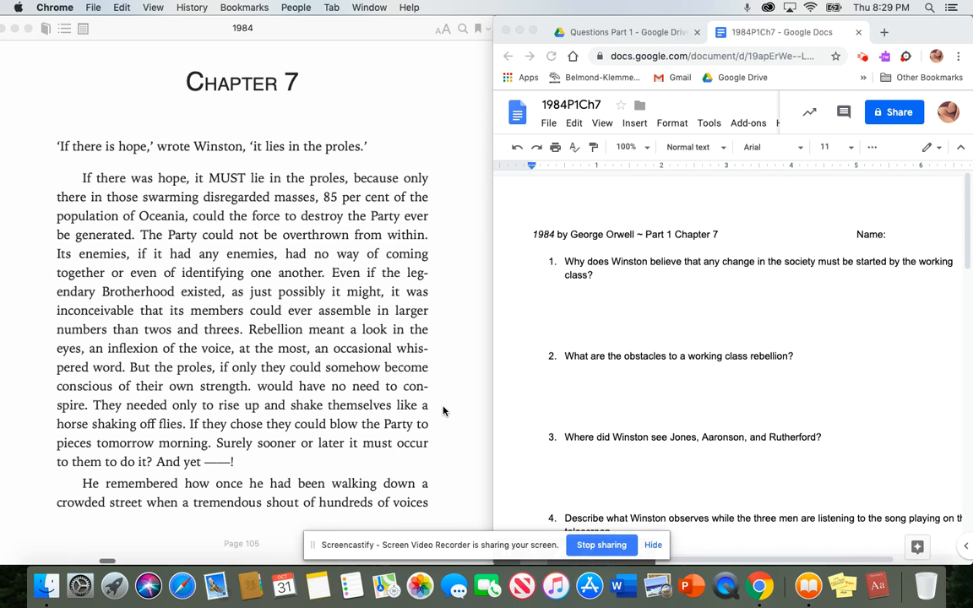
pyautogui.scroll(-3)
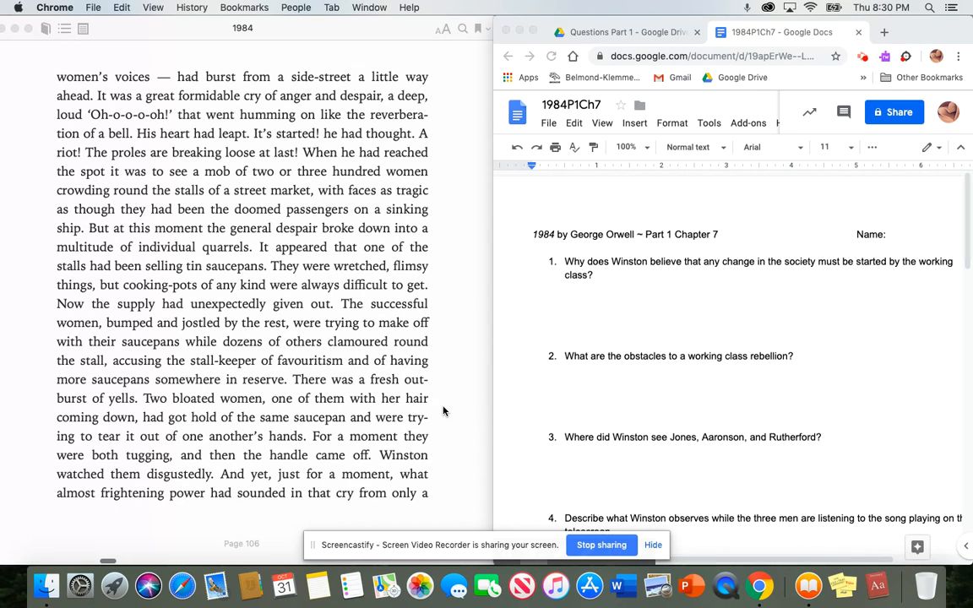
pyautogui.moveTo(467, 474)
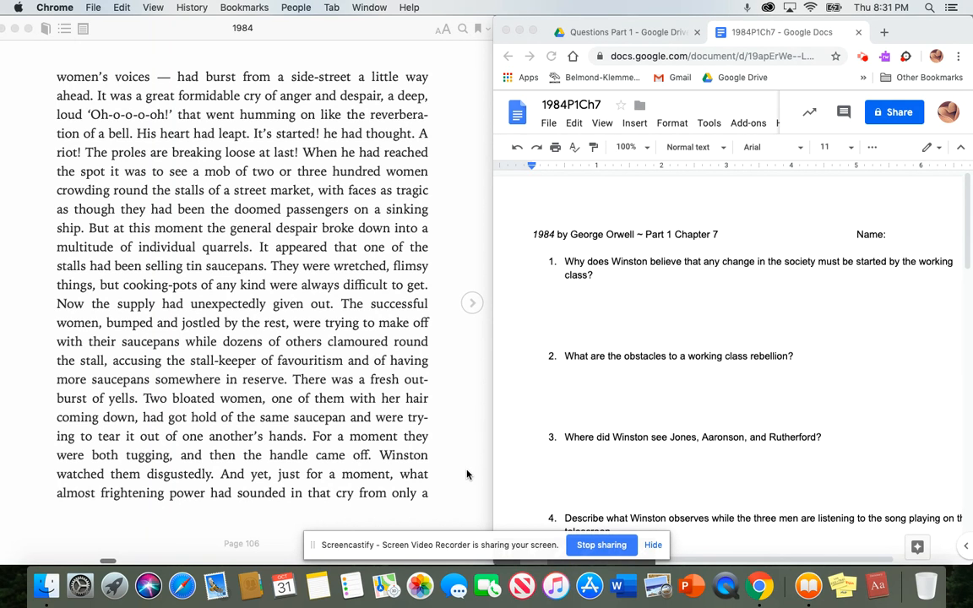
pyautogui.scroll(-3)
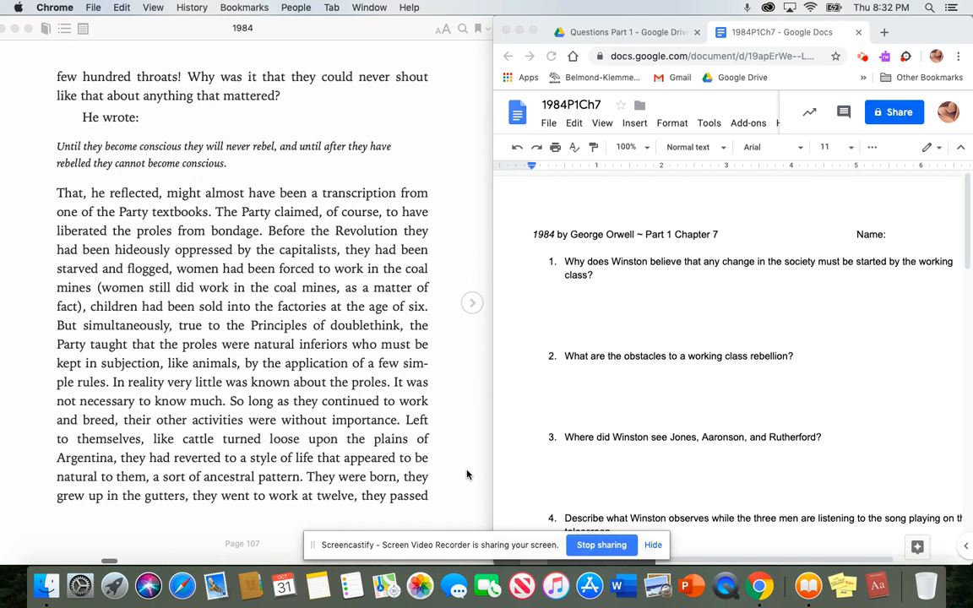
pyautogui.scroll(-3)
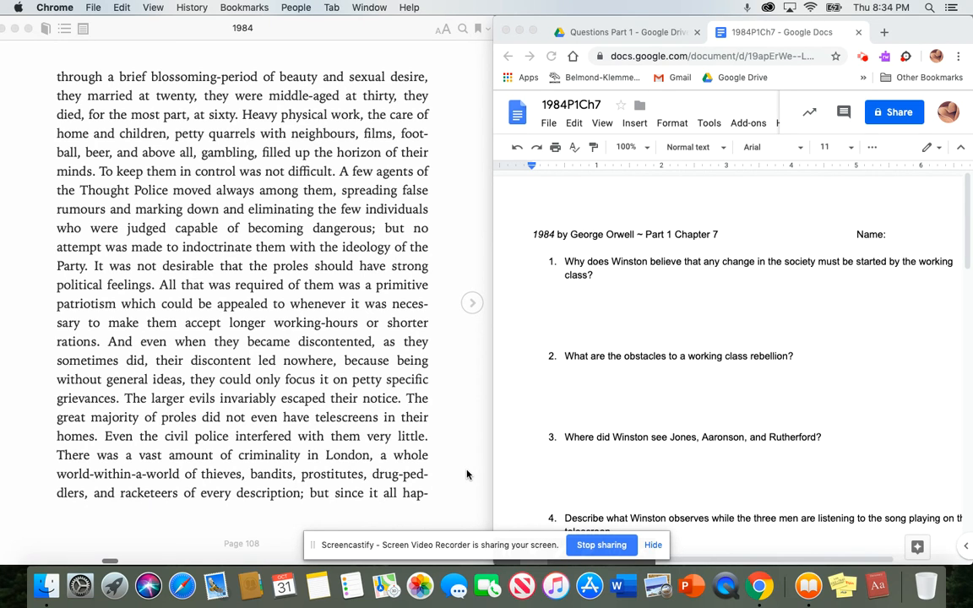
pyautogui.scroll(-3)
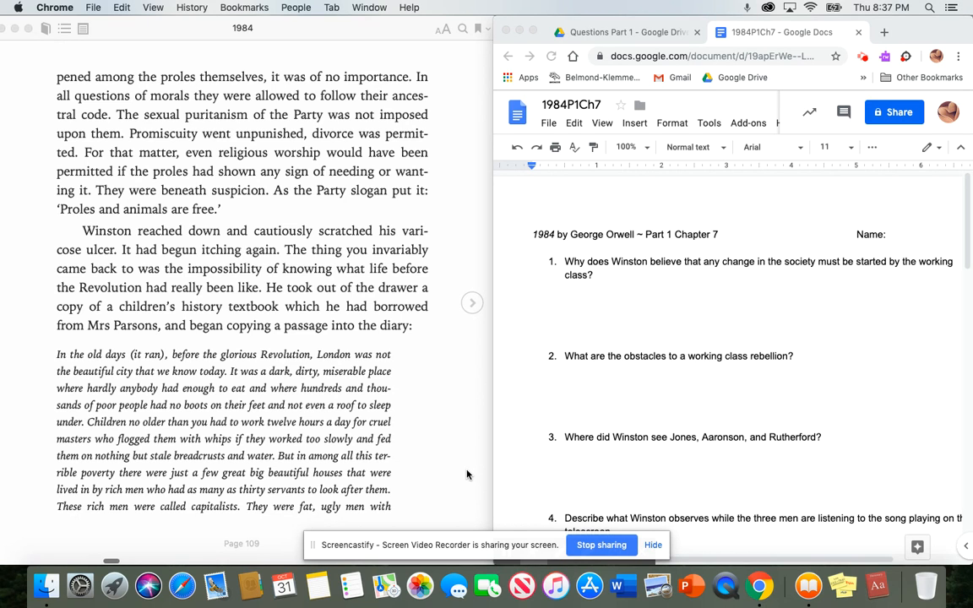
pyautogui.scroll(-3)
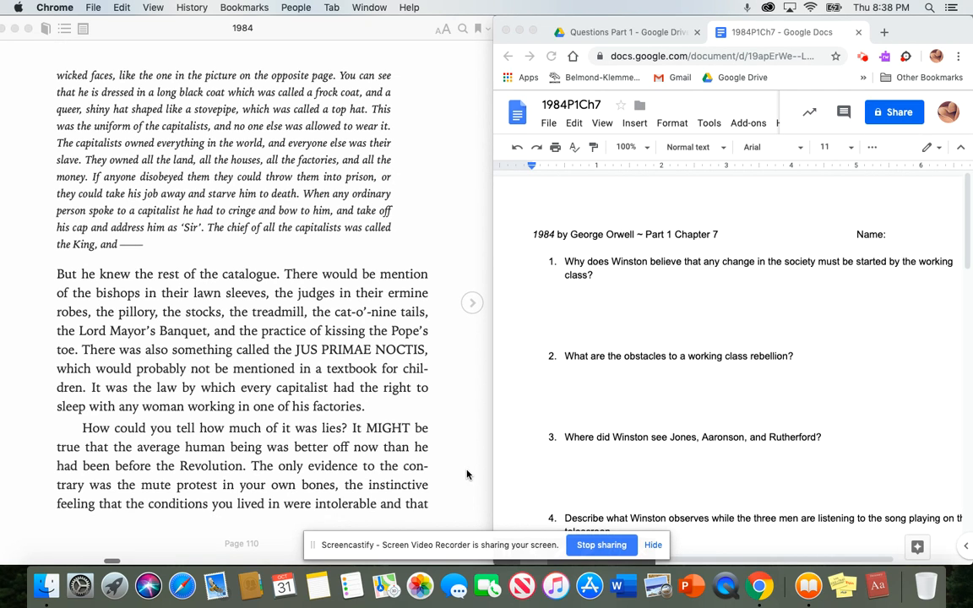
pyautogui.scroll(-3)
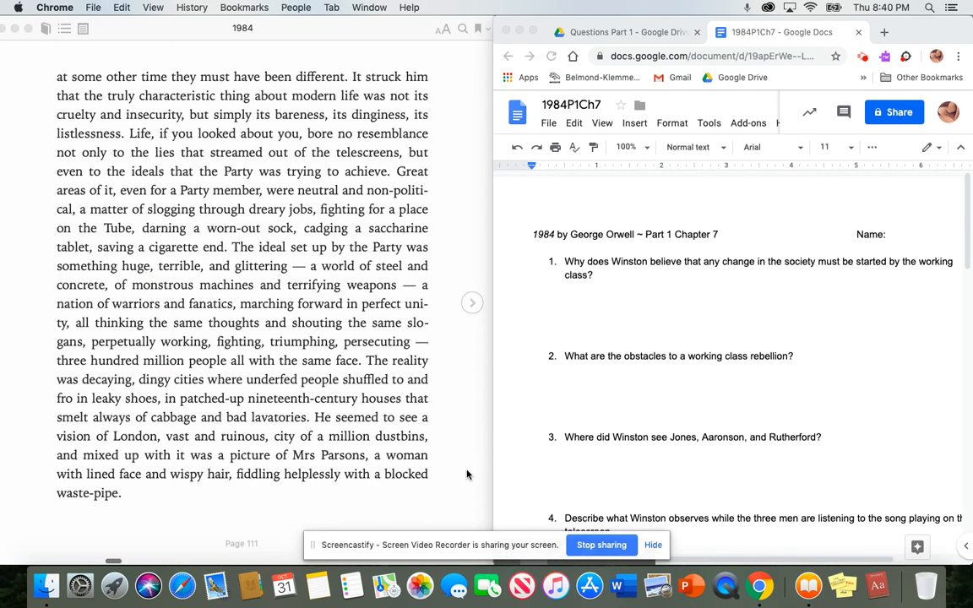
pyautogui.scroll(-3)
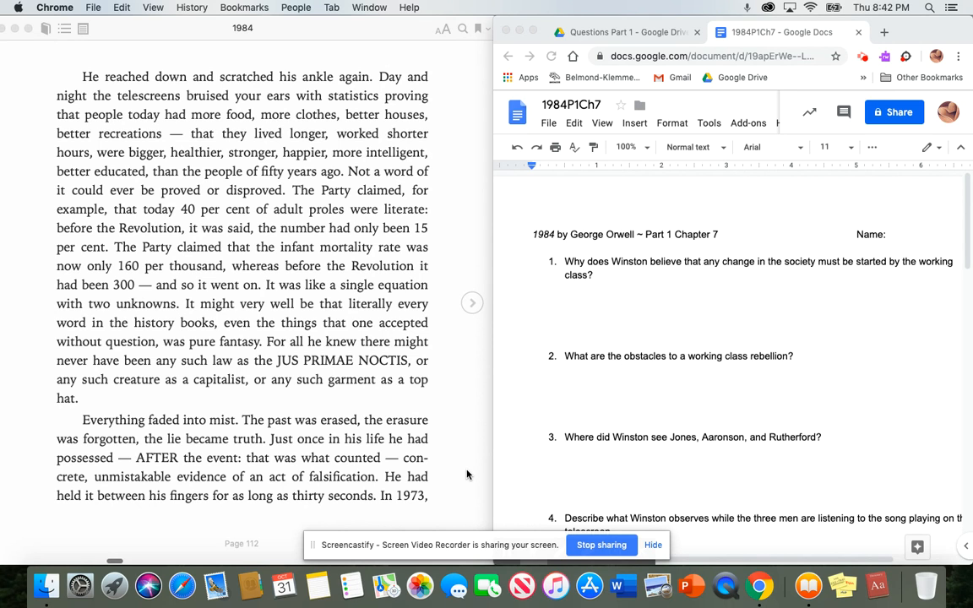
pyautogui.scroll(-3)
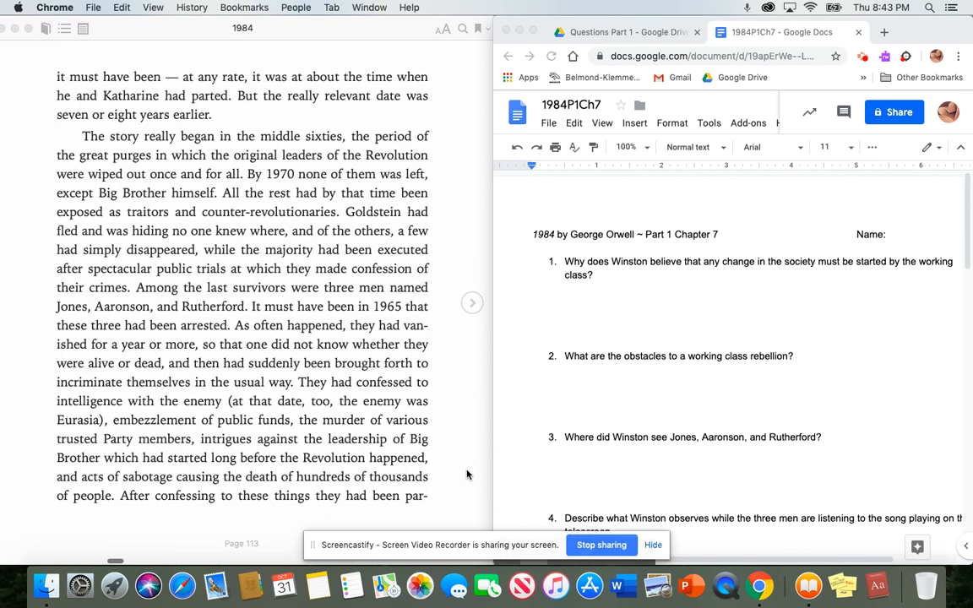
pyautogui.scroll(-3)
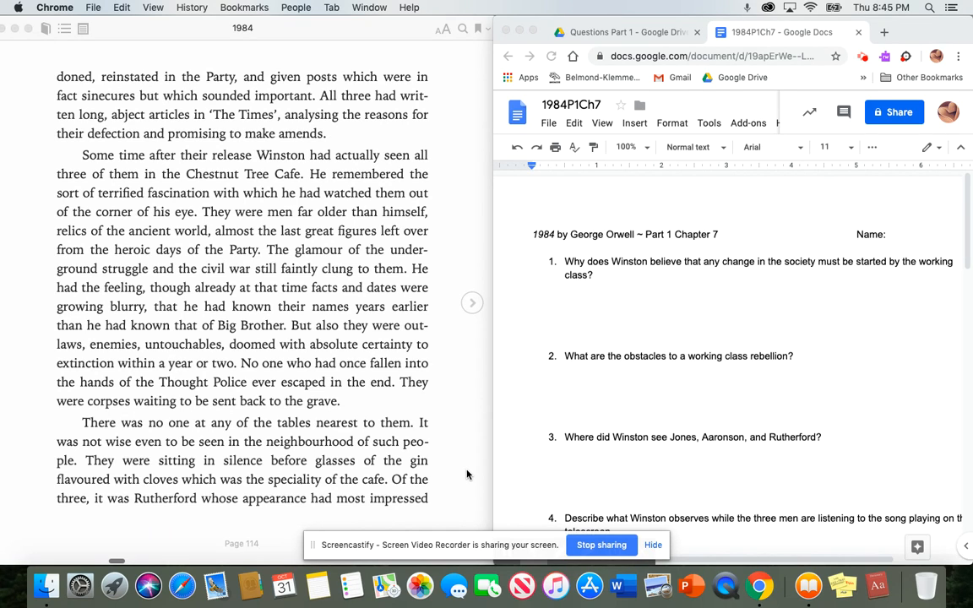
pyautogui.scroll(-3)
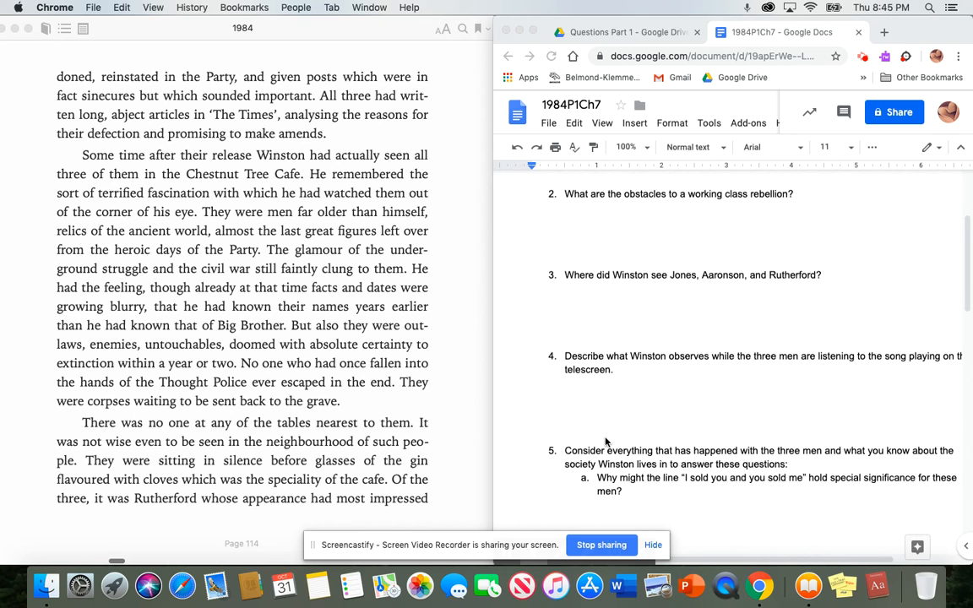
pyautogui.scroll(-3)
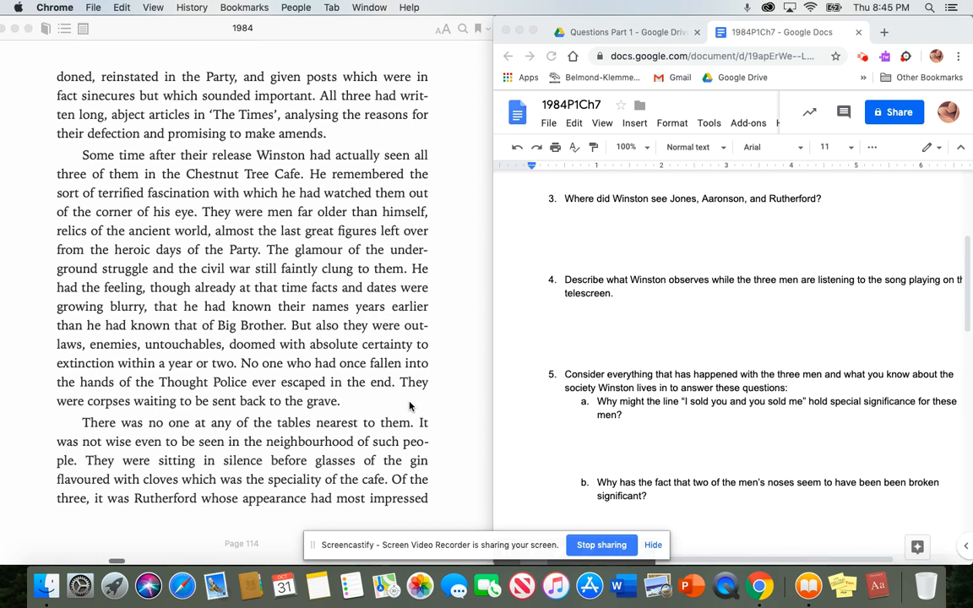
pyautogui.scroll(-3)
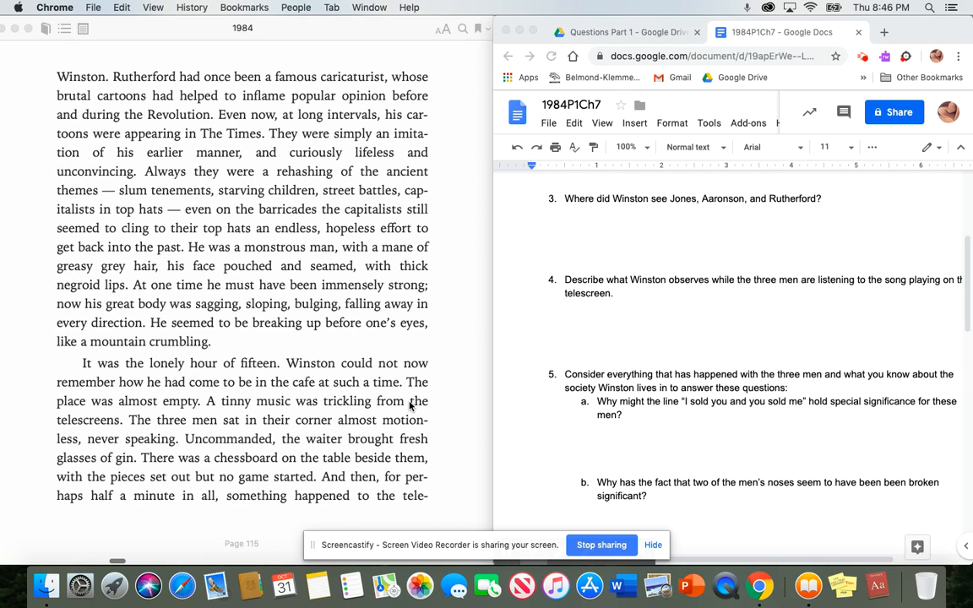
pyautogui.moveTo(426, 409)
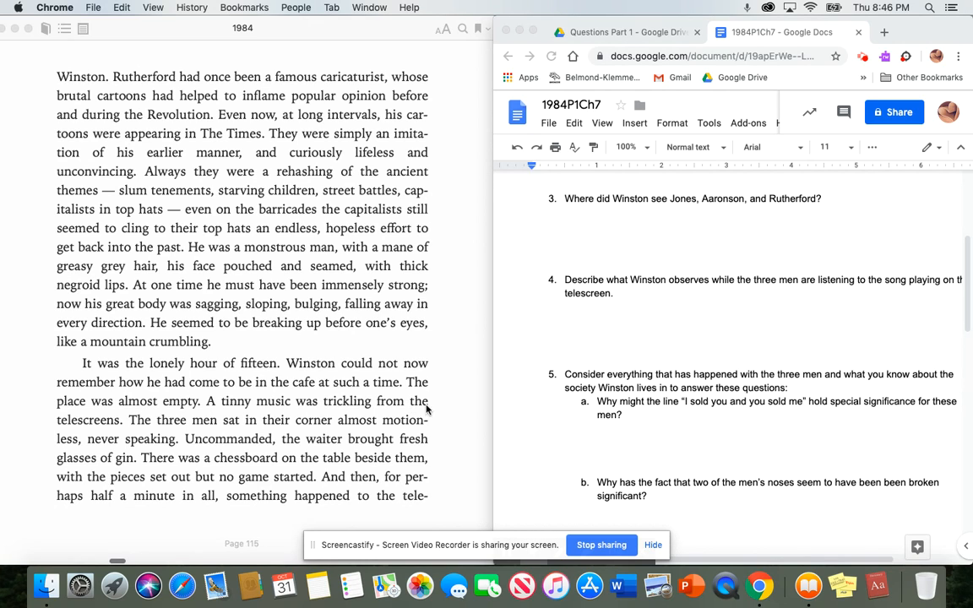
pyautogui.moveTo(467, 458)
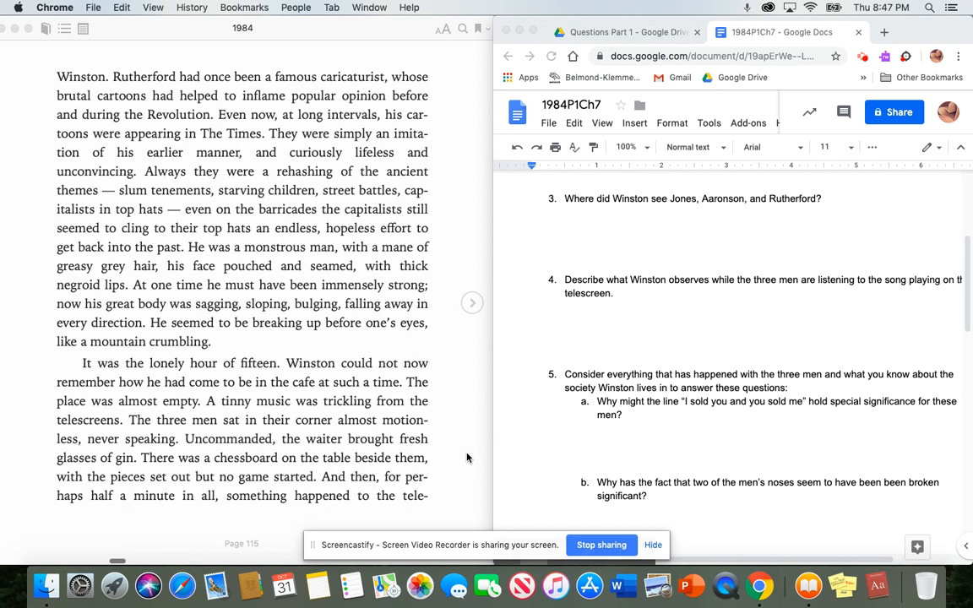
pyautogui.scroll(-3)
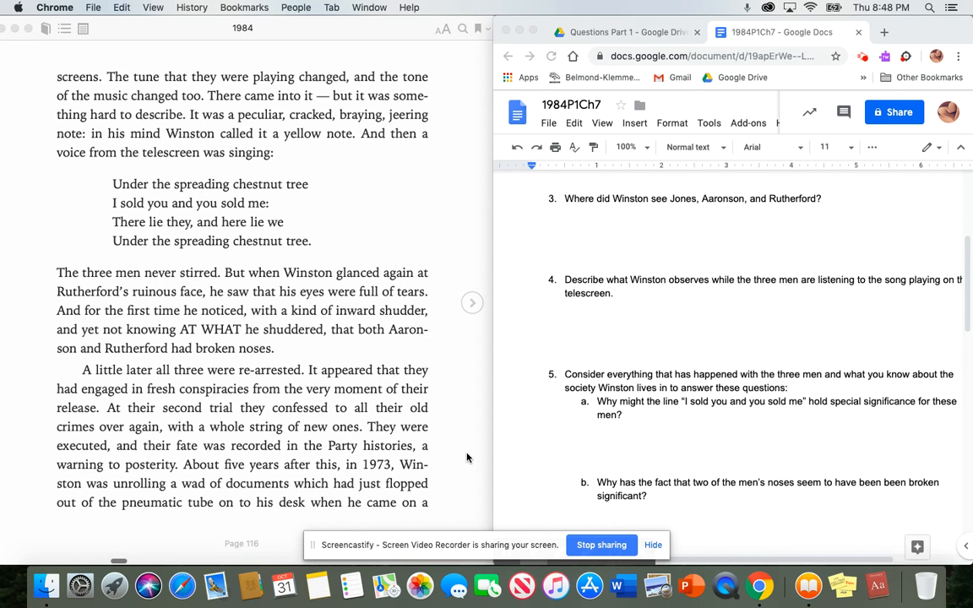
pyautogui.scroll(-3)
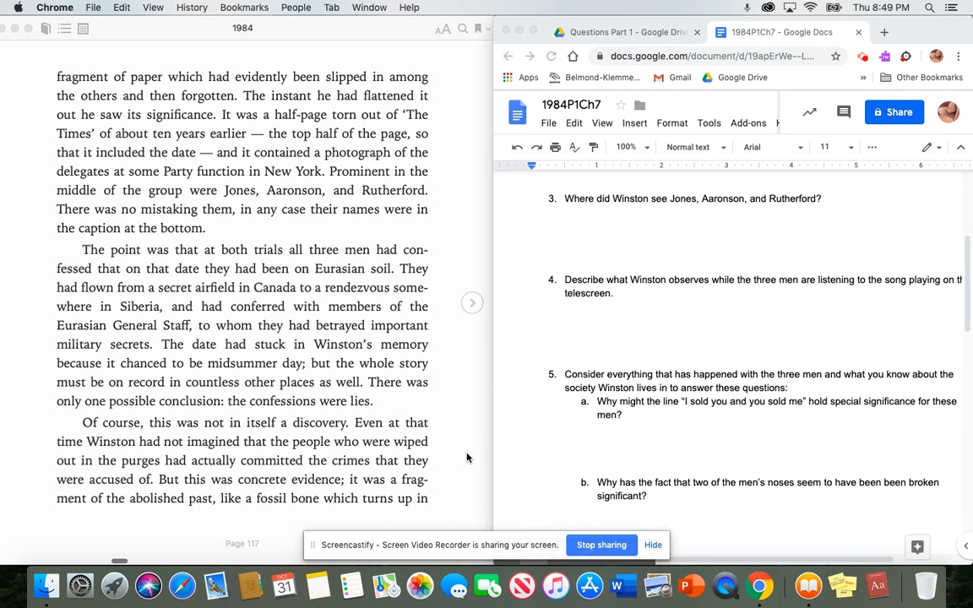
pyautogui.moveTo(479, 453)
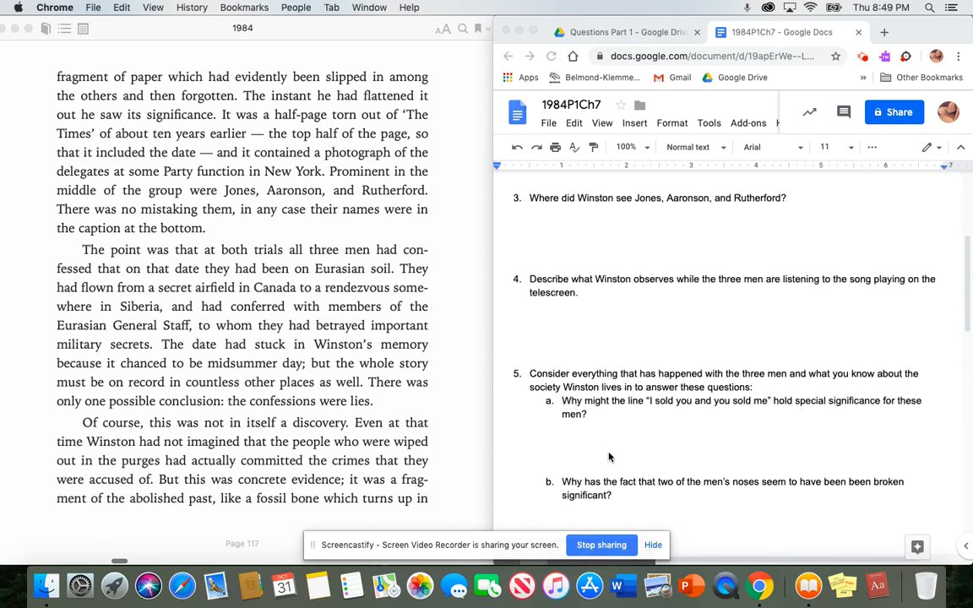
pyautogui.scroll(3)
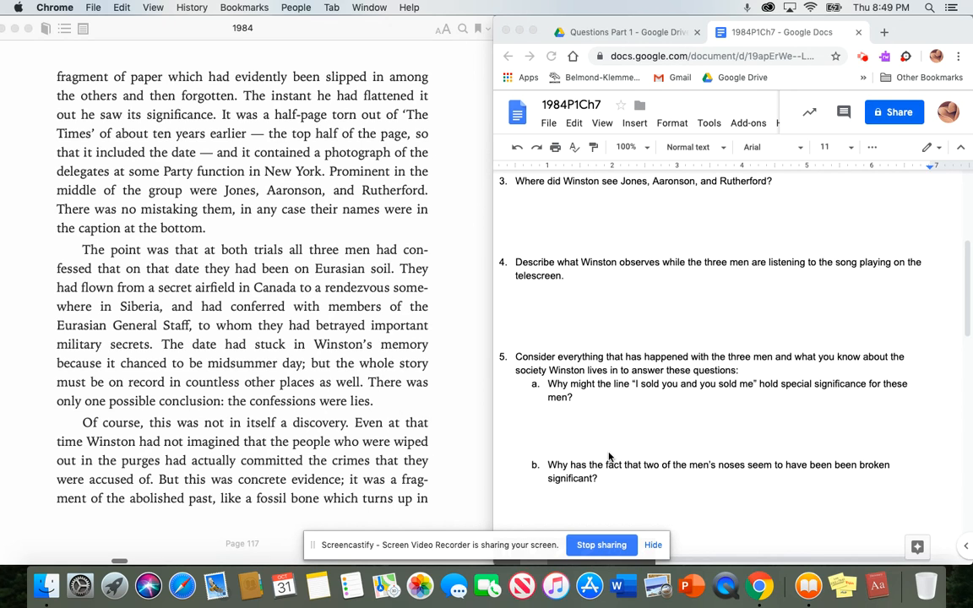
pyautogui.scroll(3)
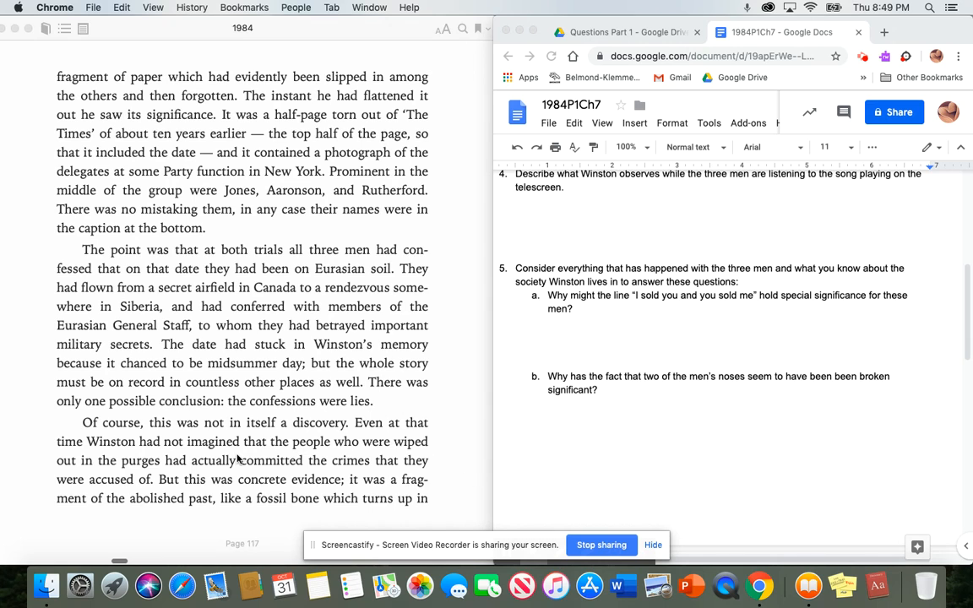
pyautogui.scroll(3)
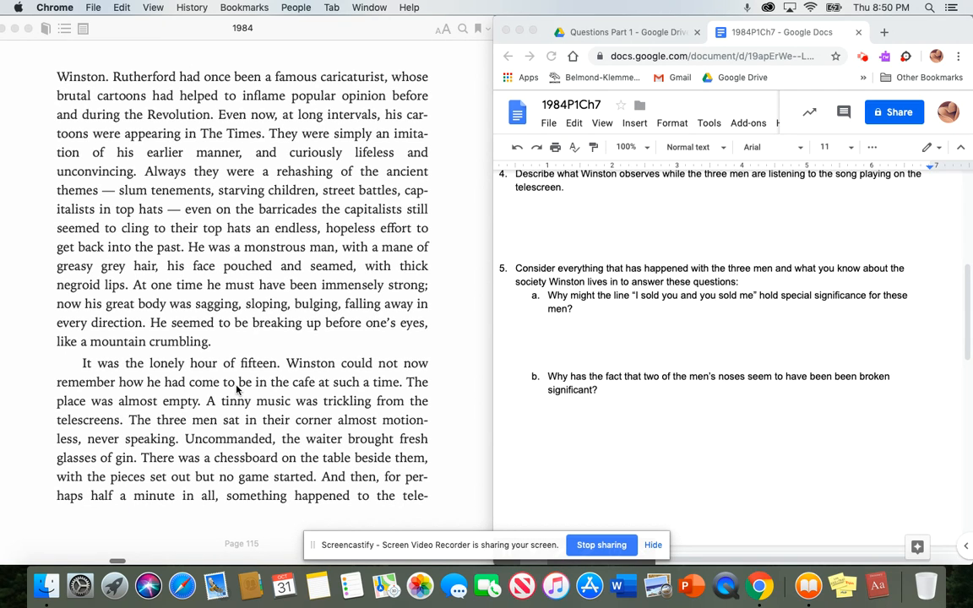
pyautogui.moveTo(213, 372)
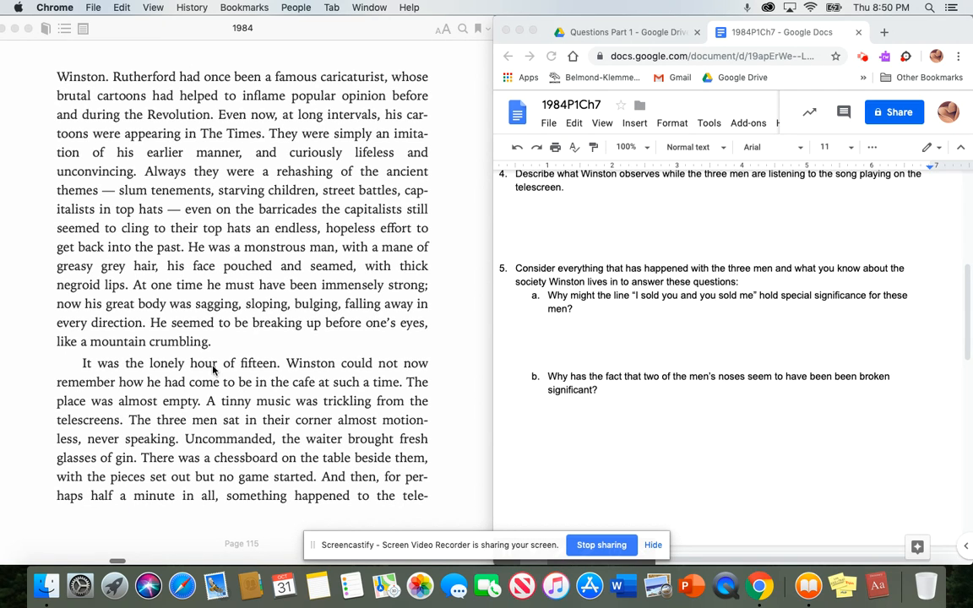
pyautogui.scroll(-3)
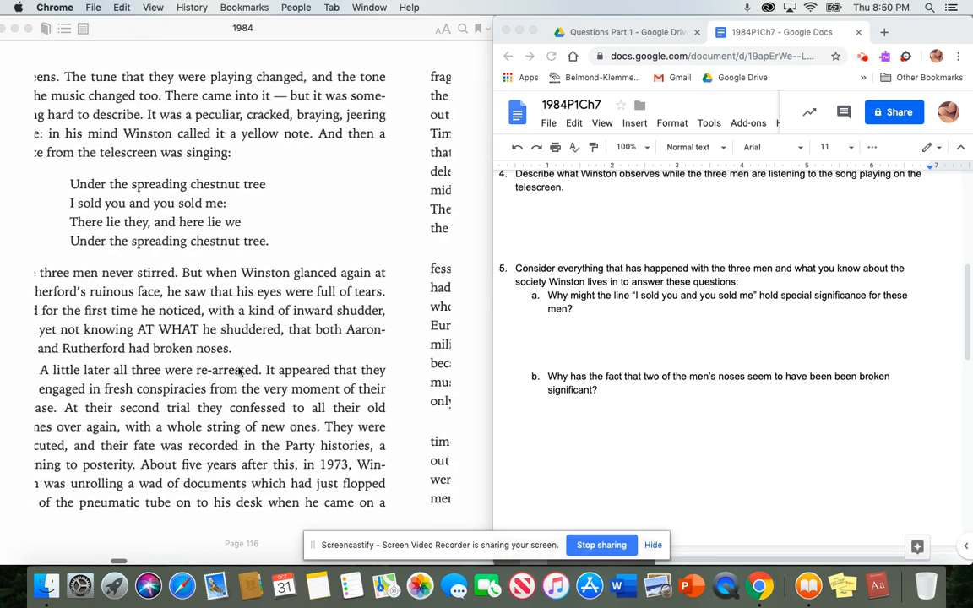
pyautogui.scroll(-3)
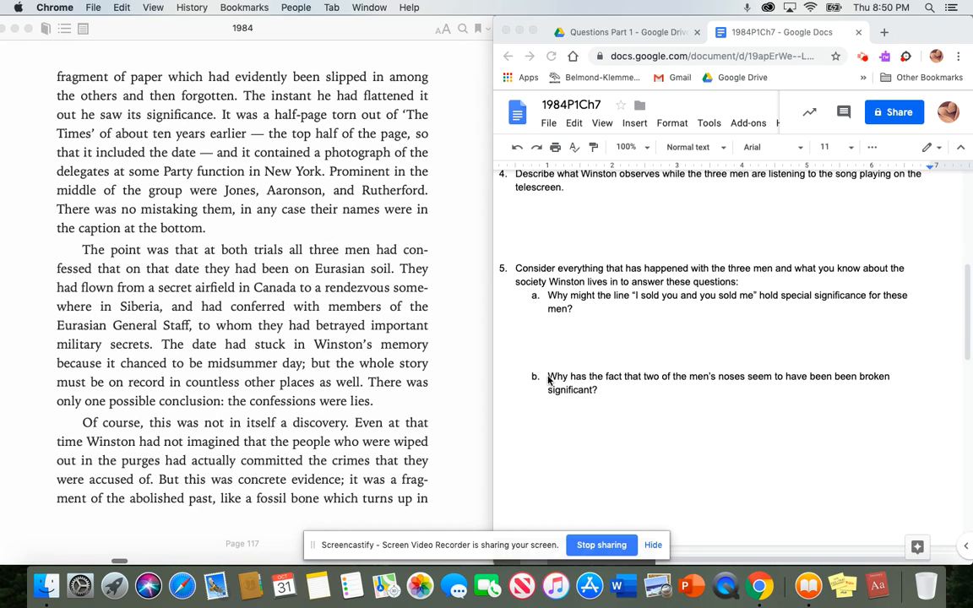
pyautogui.moveTo(678, 507)
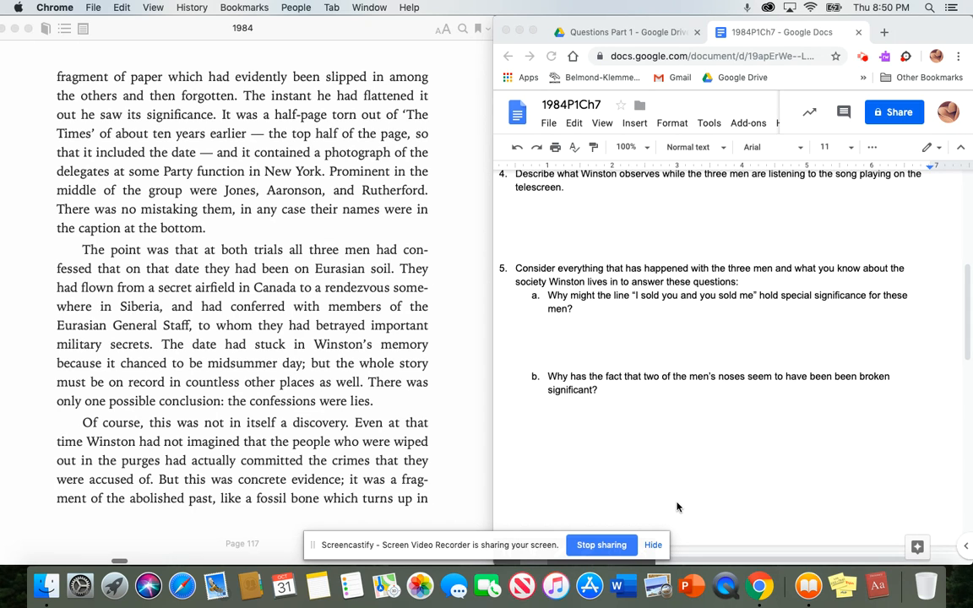
pyautogui.scroll(-3)
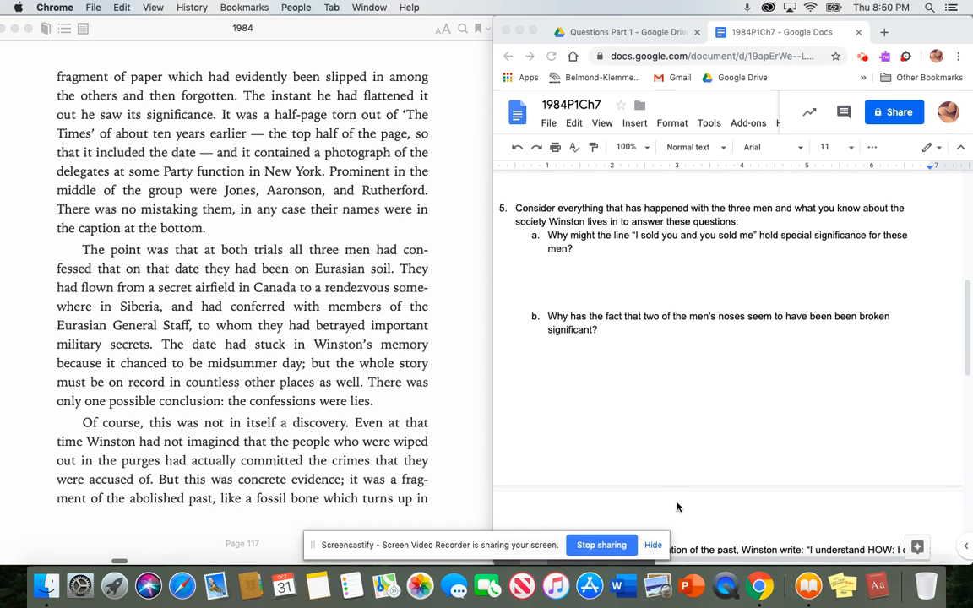
pyautogui.scroll(-3)
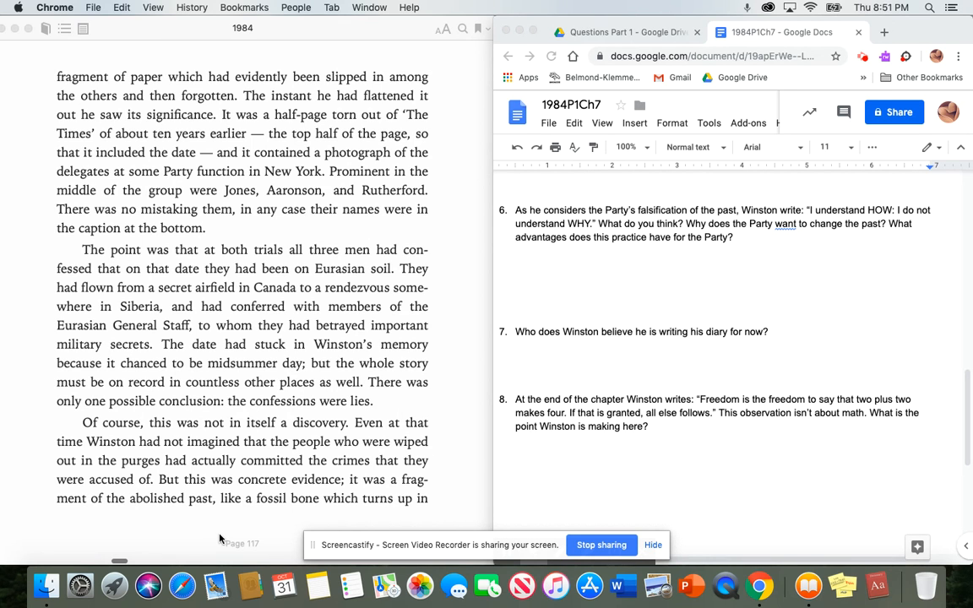
pyautogui.scroll(-3)
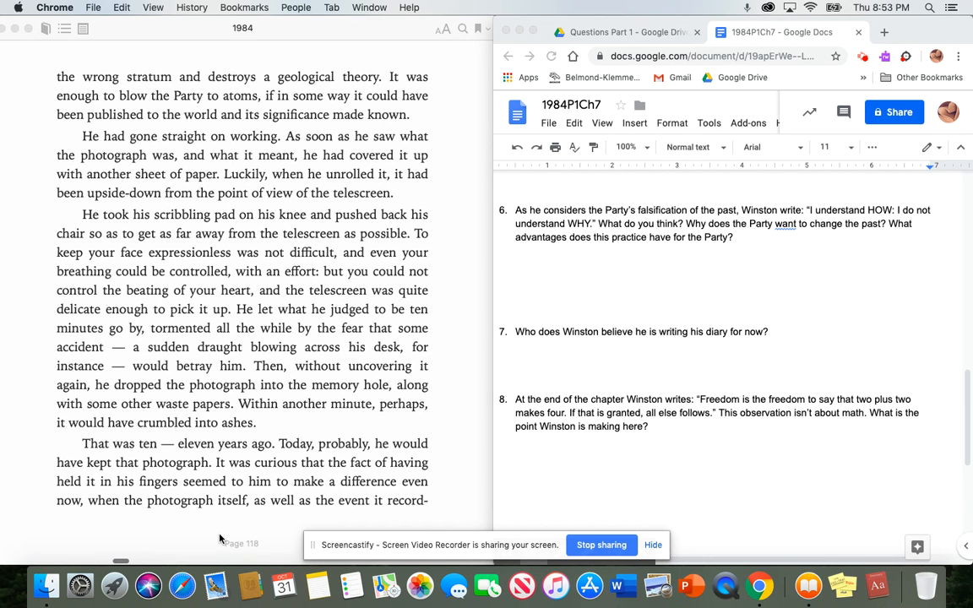
pyautogui.scroll(-3)
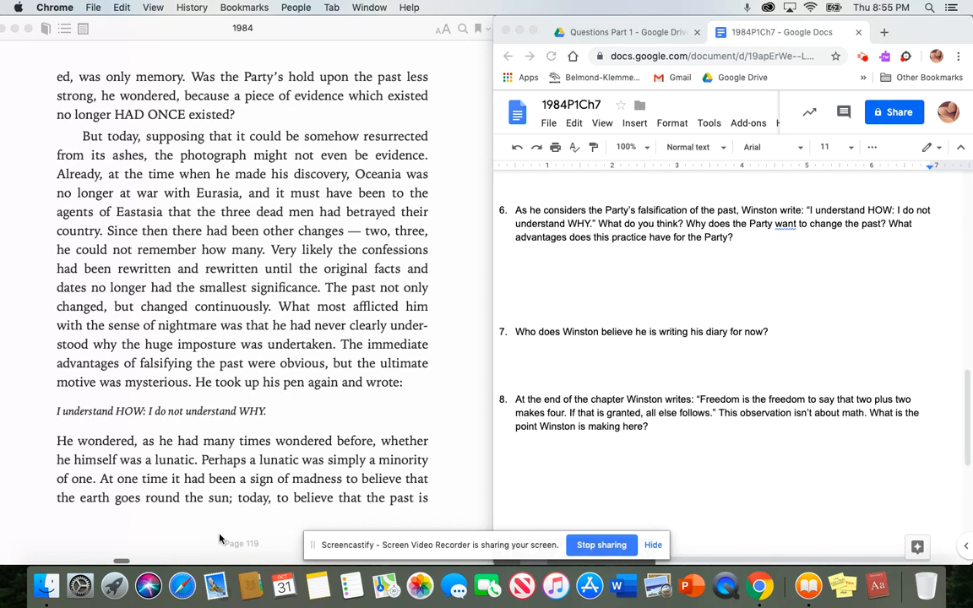
pyautogui.moveTo(265, 496)
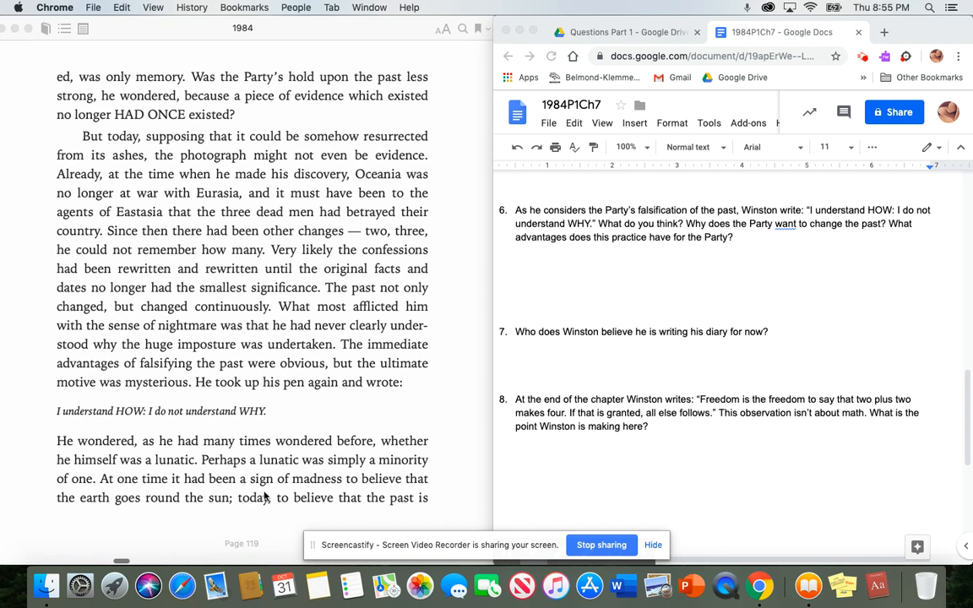
pyautogui.scroll(-3)
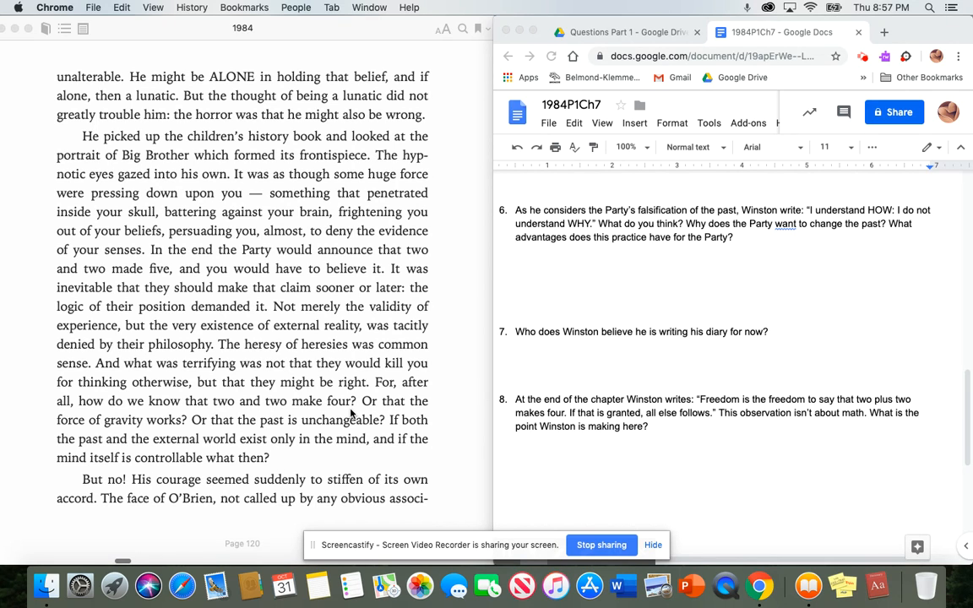
pyautogui.scroll(-3)
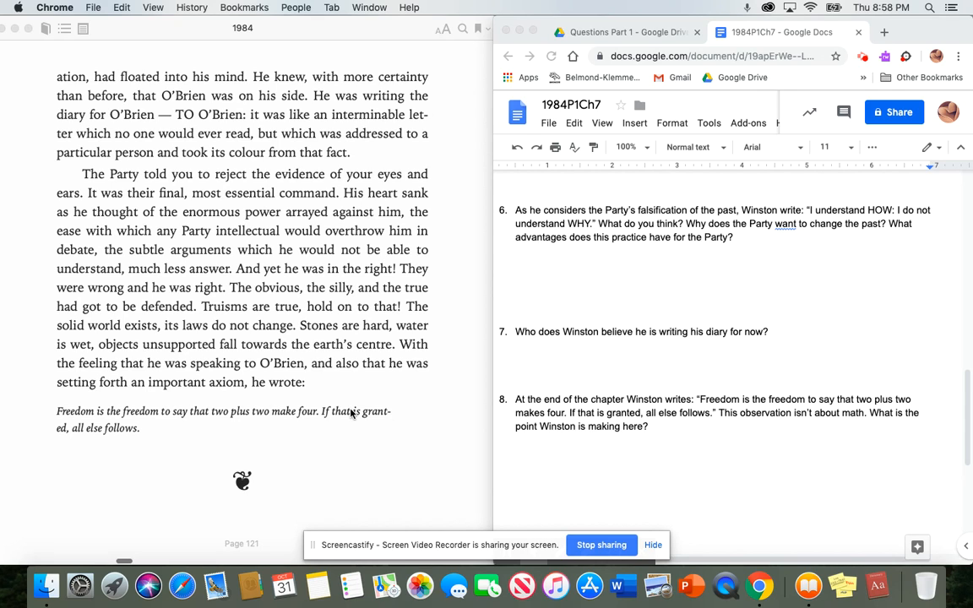
pyautogui.moveTo(362, 449)
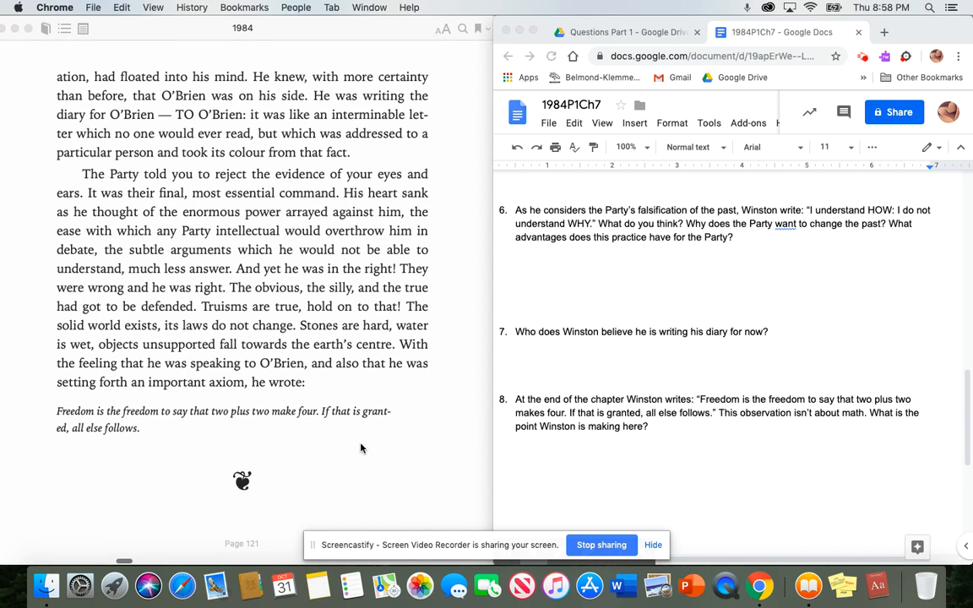